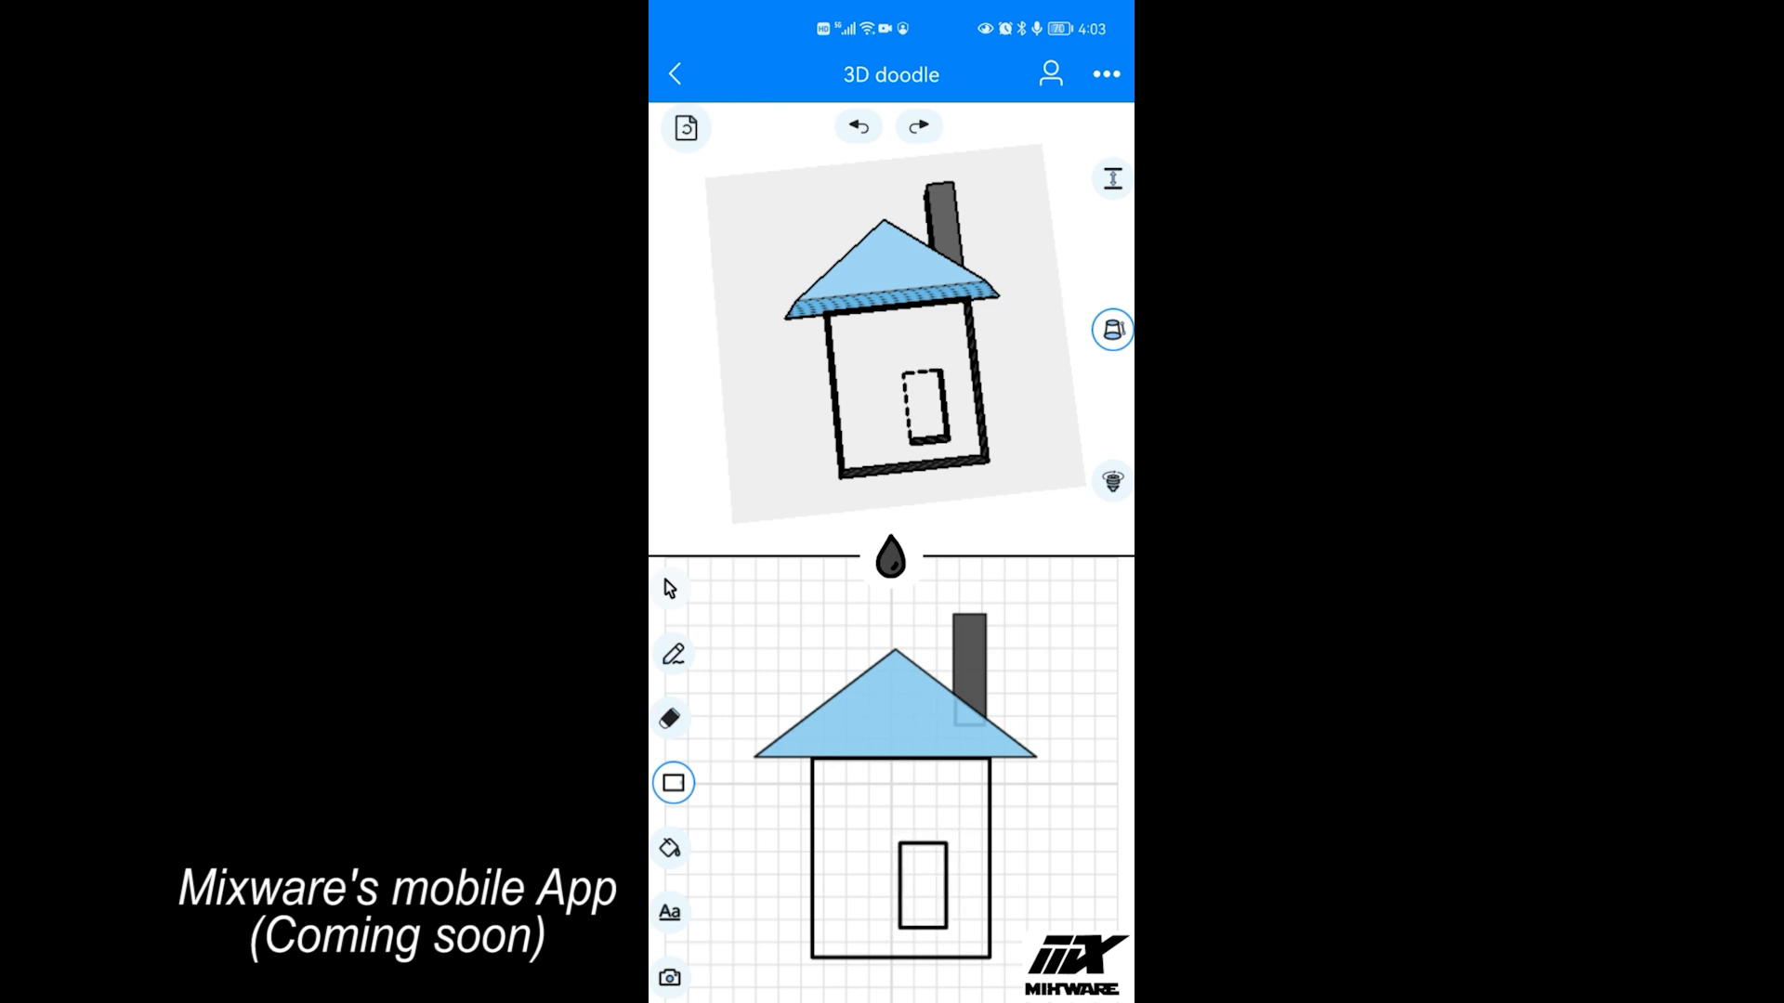
Select the paint bucket fill tool to colour areas of the house doodle.
left_click(671, 847)
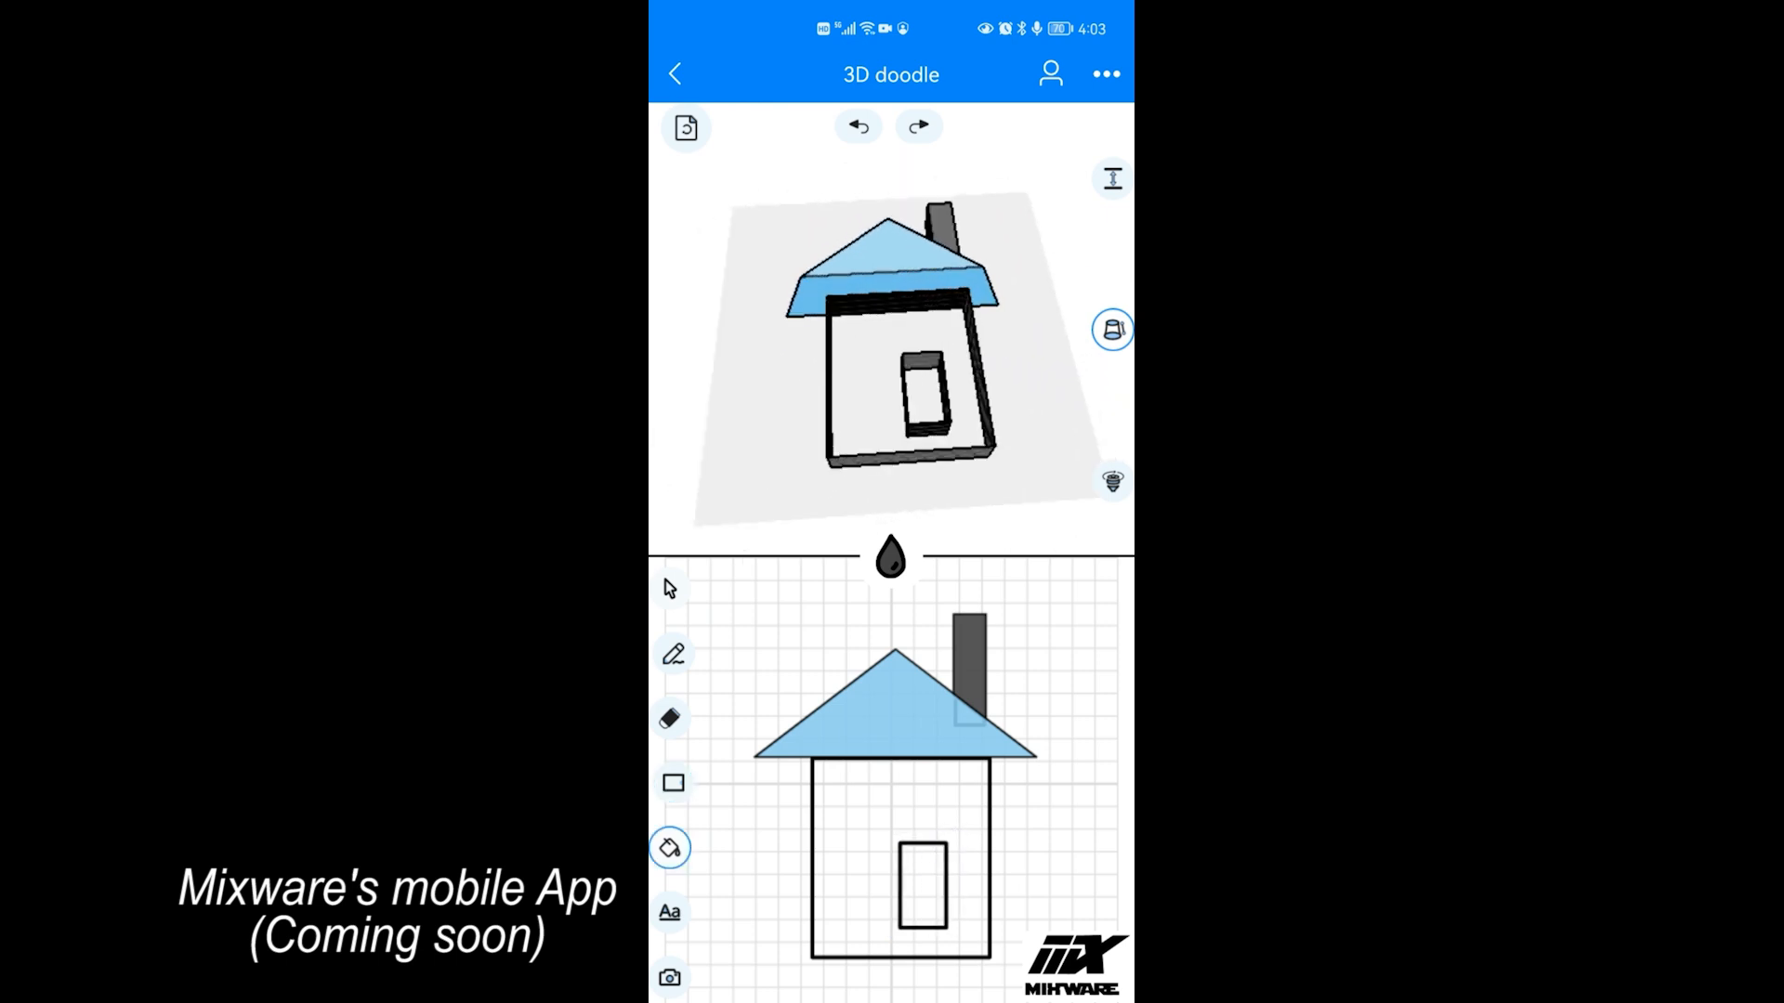